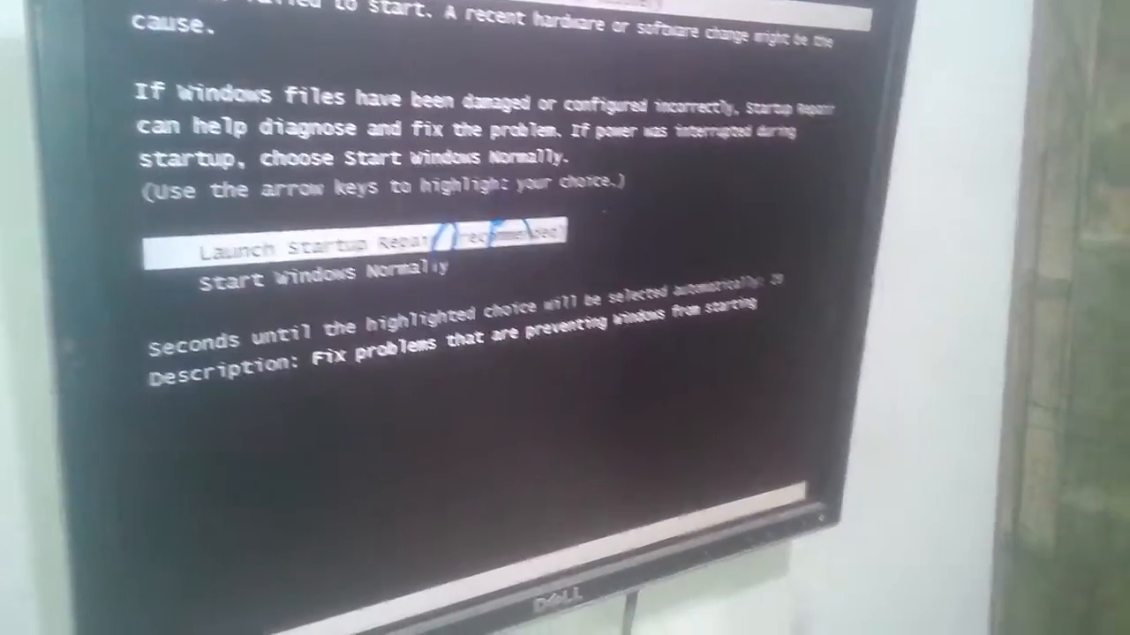
- Highlight 'Start Windows Normally' instead of 'Launch Startup Repair' in the recovery menu
{"action": "key", "text": "down"}
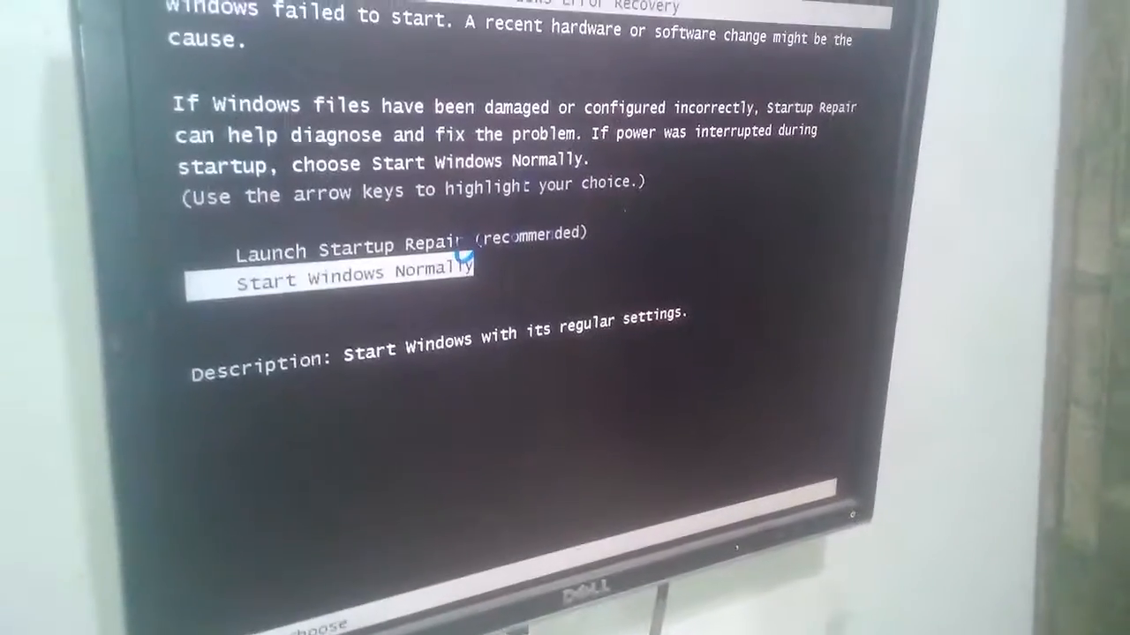